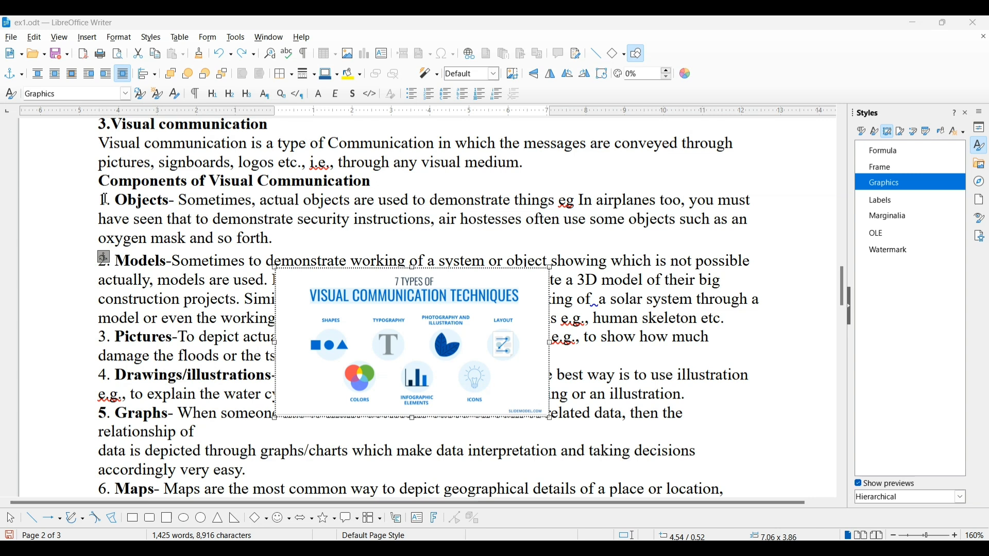
Place the cursor after the visual communication paragraph, on the blank line above the Components heading
{"action": "left_click", "coordinate": [98, 181]}
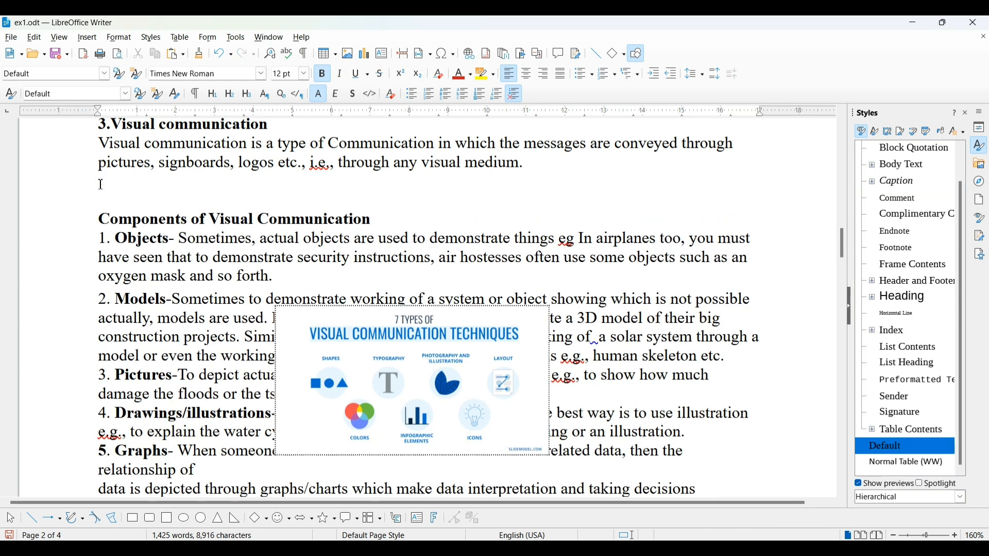
{"action": "left_click", "coordinate": [98, 219]}
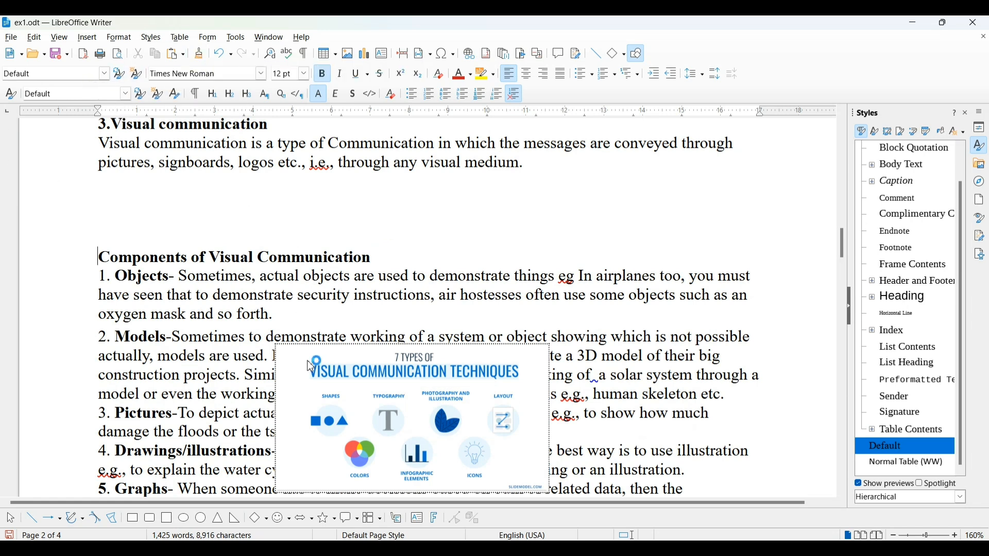
Select the Visual Communication Techniques infographic to bring up the Image toolbar
{"action": "left_click", "coordinate": [413, 419]}
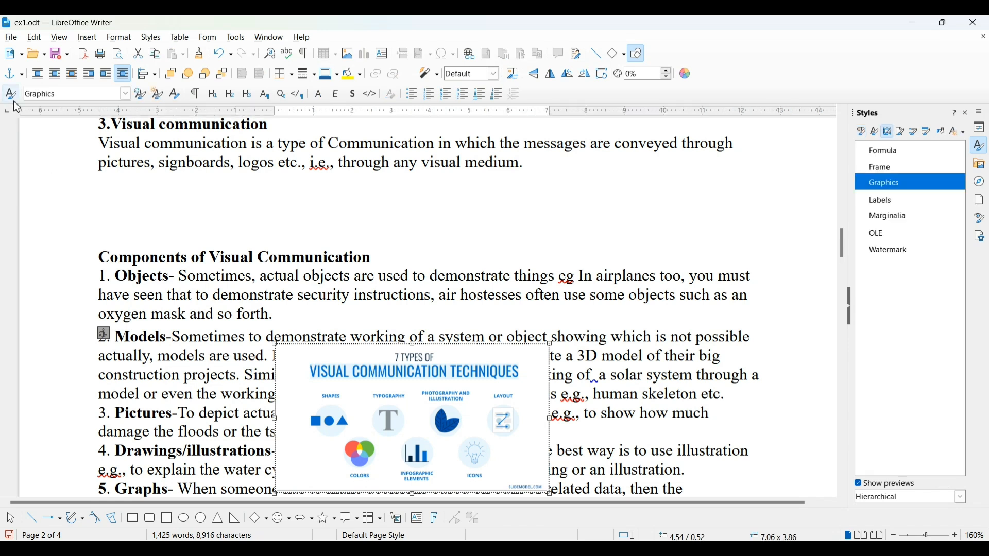
{"action": "mouse_move", "coordinate": [10, 73]}
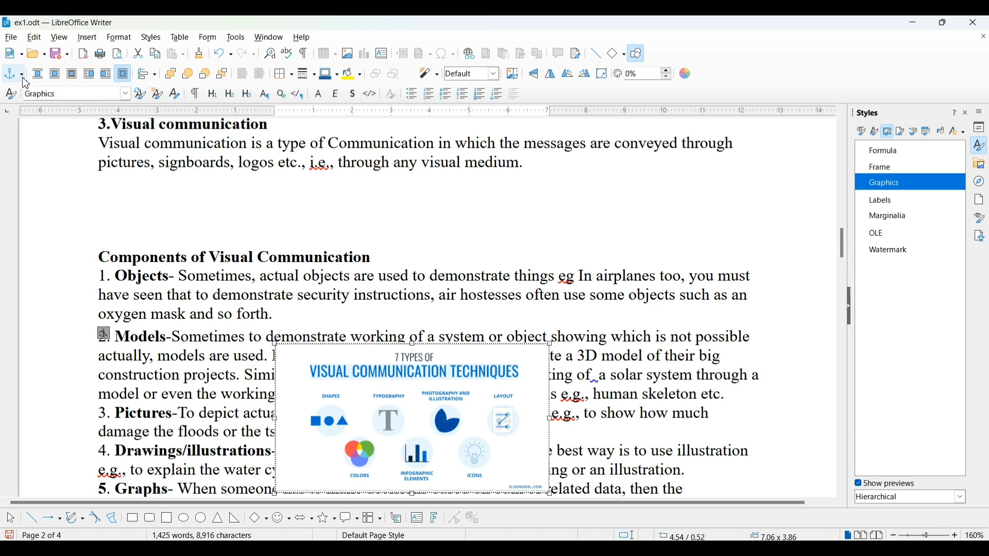
Show the image's Anchor options: To Paragraph, To Character and As Character
{"action": "left_click", "coordinate": [22, 73]}
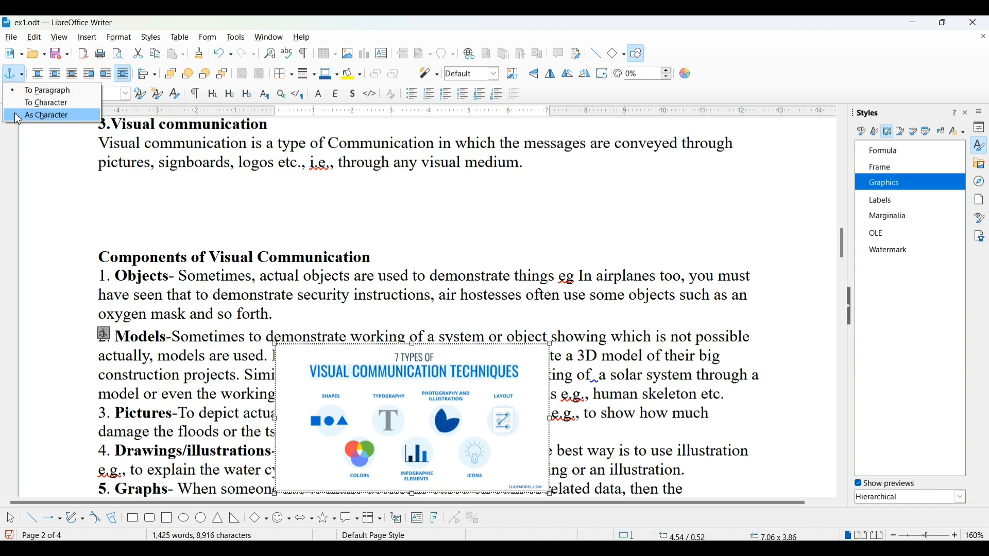
{"action": "mouse_move", "coordinate": [17, 113]}
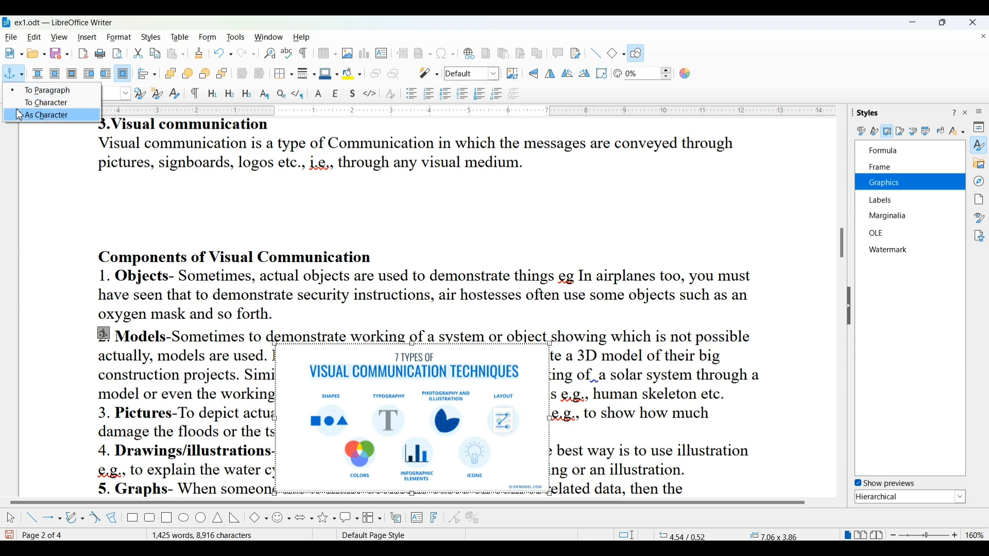
{"action": "mouse_move", "coordinate": [45, 101]}
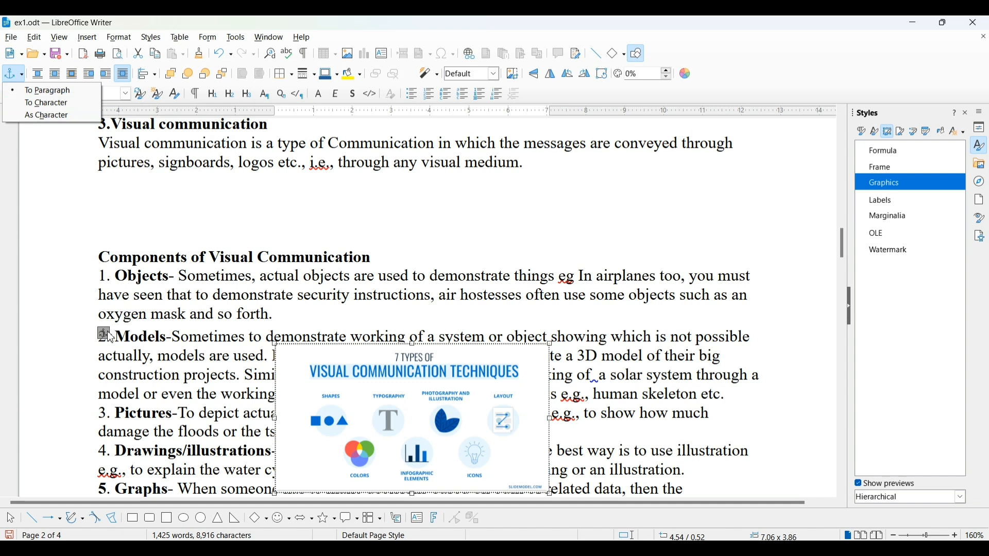
{"action": "mouse_move", "coordinate": [314, 398]}
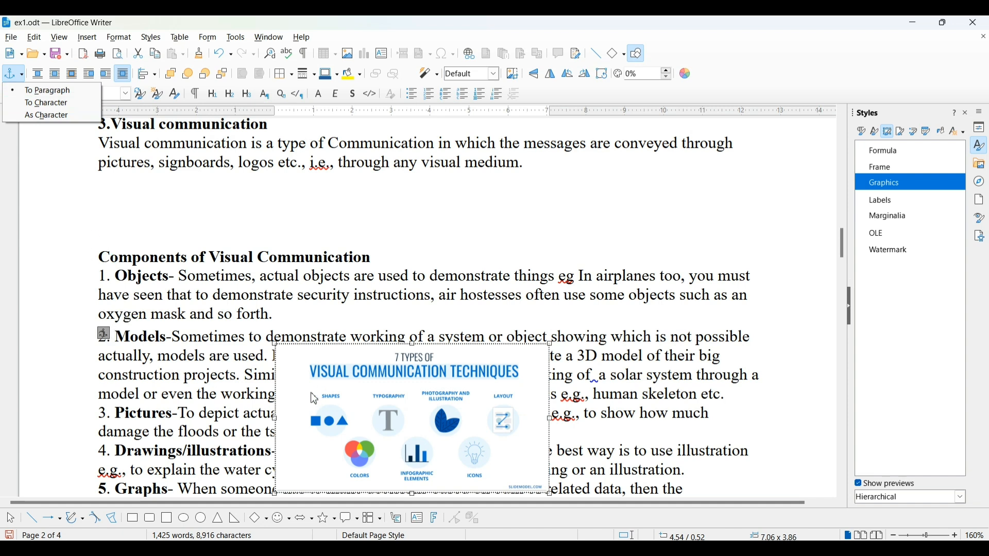